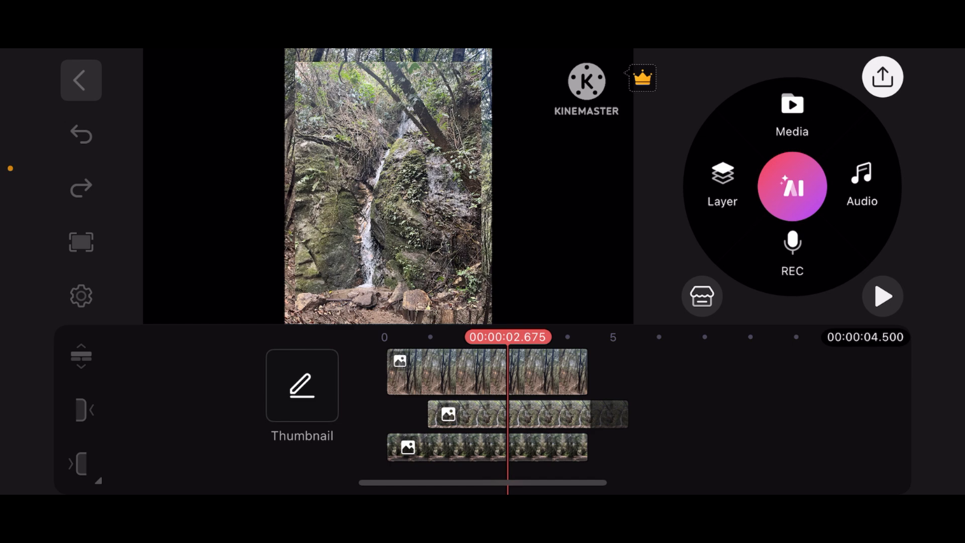
Step: Delete the duplicate waterfall image layer, leaving one layer track under the forest clip
{"action": "left_click", "coordinate": [525, 414]}
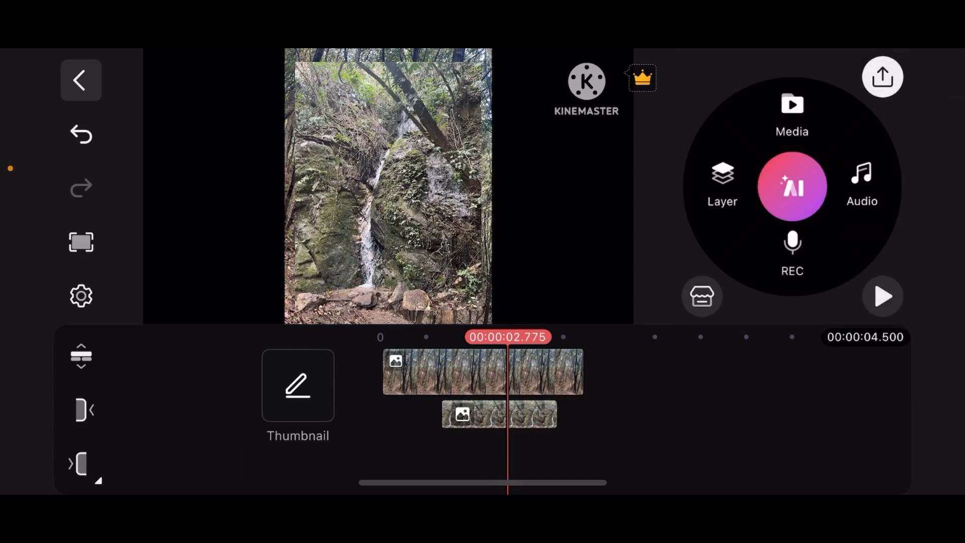
Step: Select the waterfall layer to confirm its inset placement beside the forest photo, then deselect it
{"action": "left_click", "coordinate": [498, 414]}
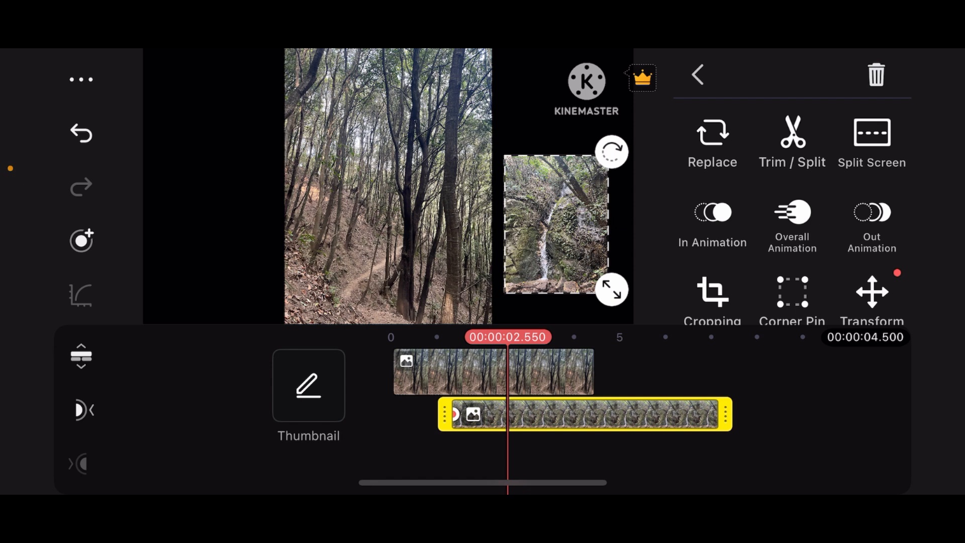
{"action": "left_click", "coordinate": [698, 75]}
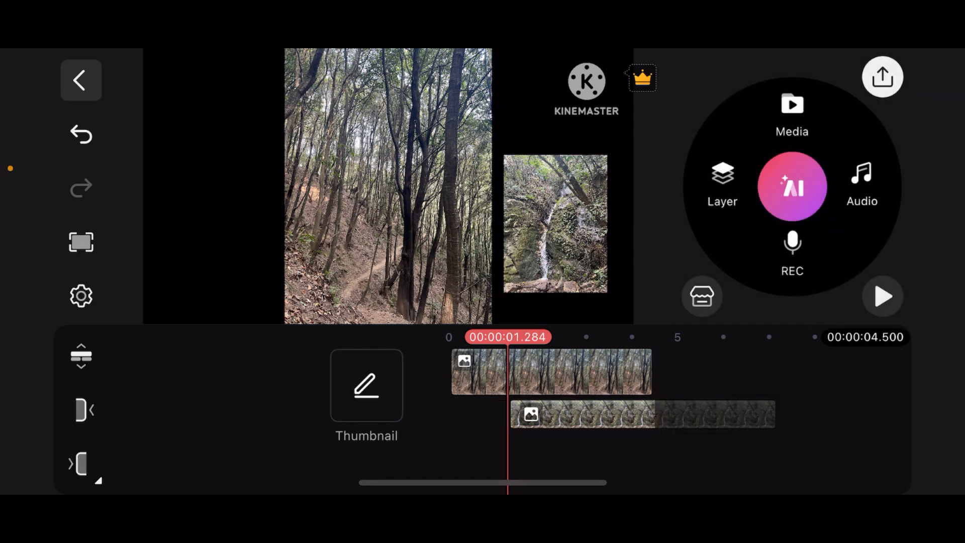